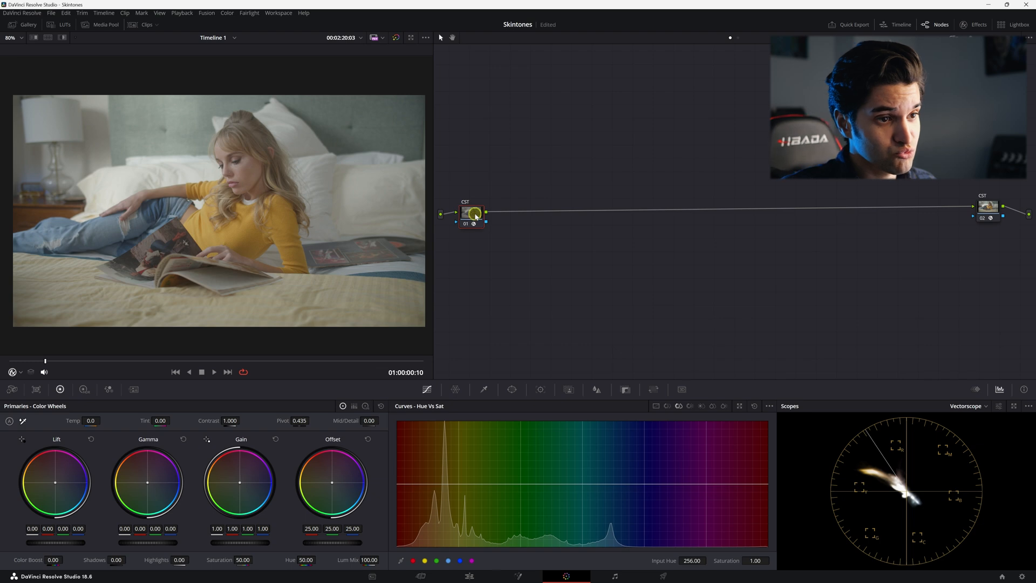
Step: Insert a serial node labeled PRI between the input and output colour space transform nodes
left_click(989, 207)
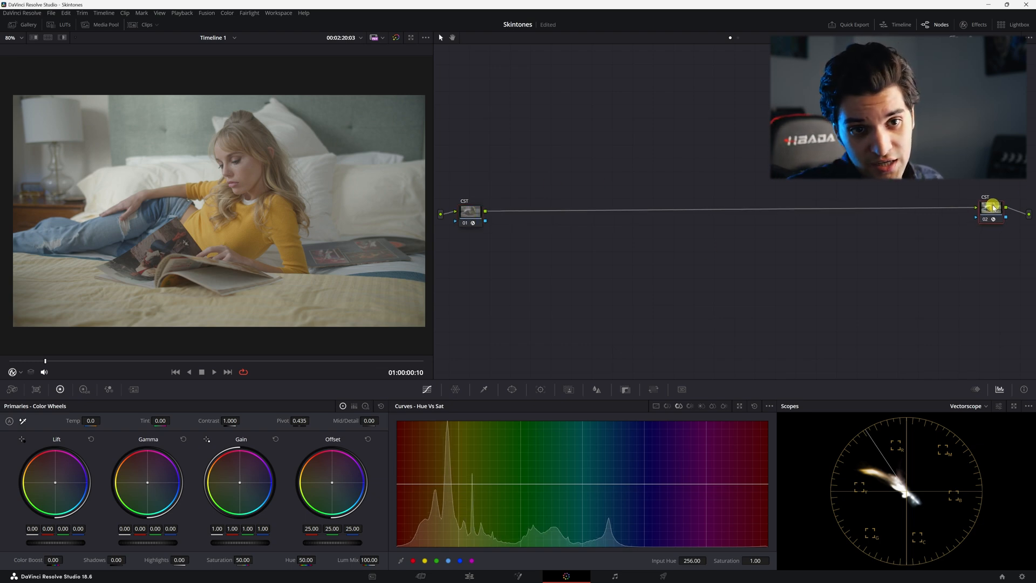
left_click(470, 210)
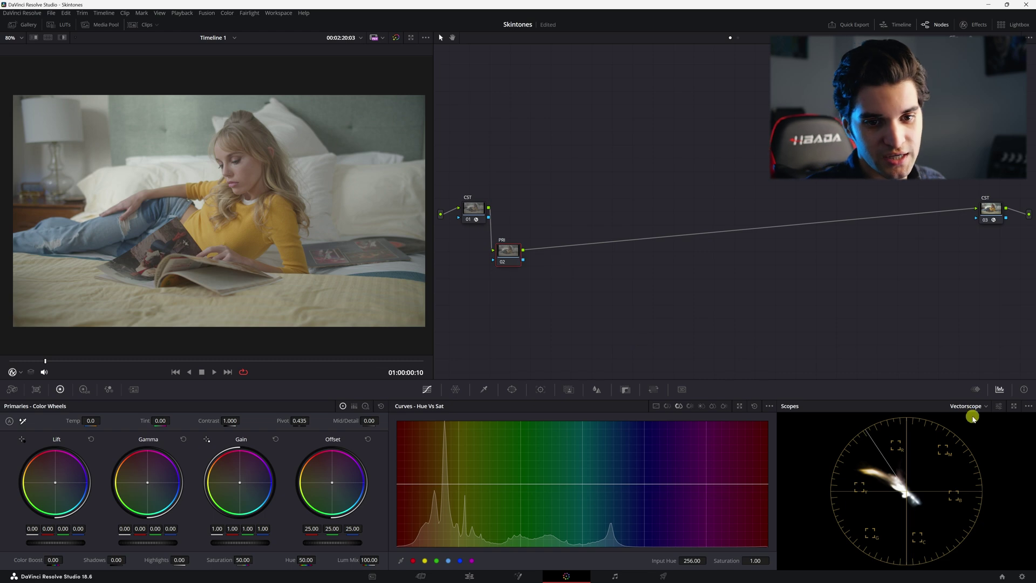
Step: View the waveform, raise Gain and lower Lift/Gamma in PRI, then chain a WB node after it
left_click(966, 406)
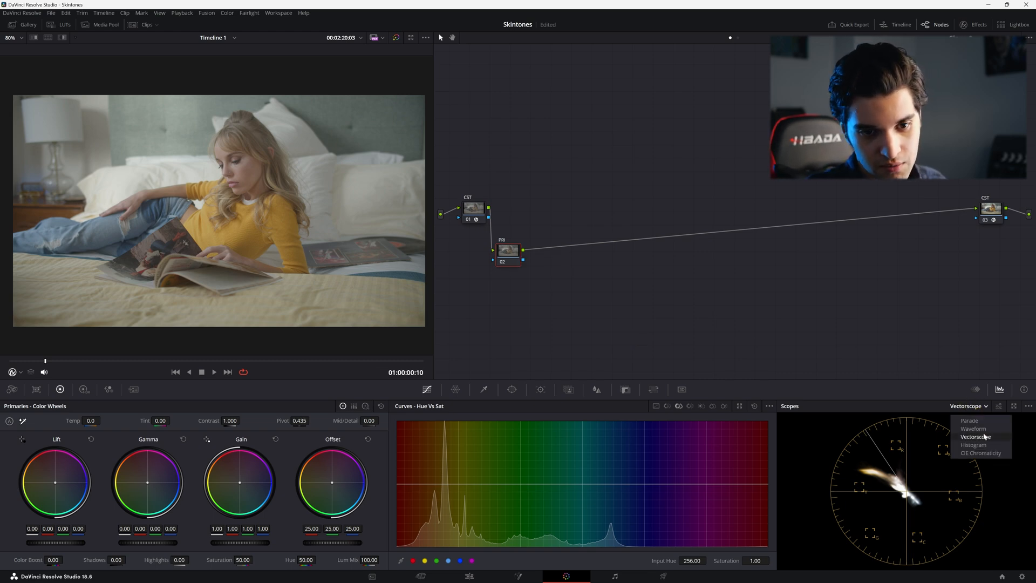
left_click(972, 428)
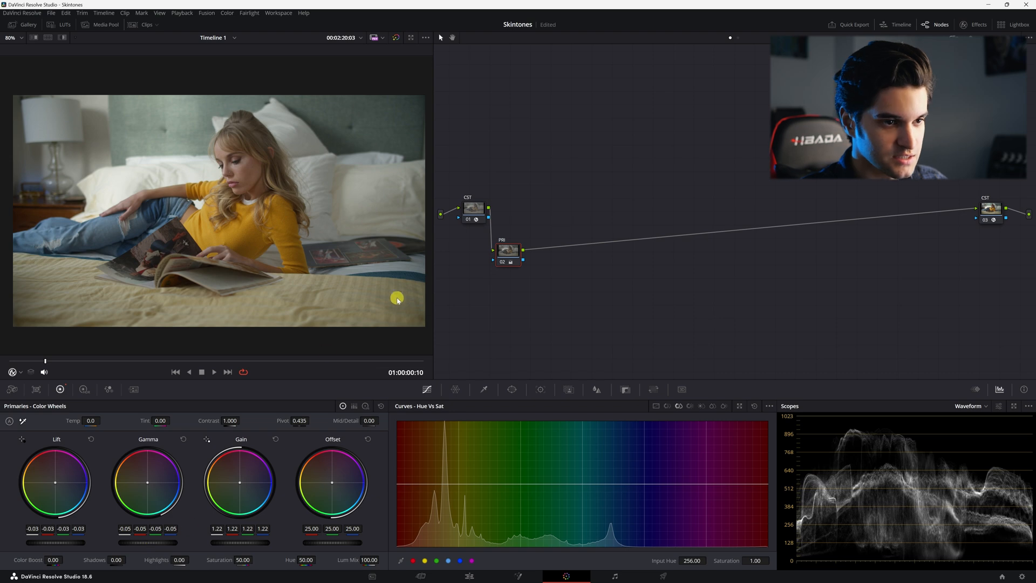
left_click(508, 253)
type("WB")
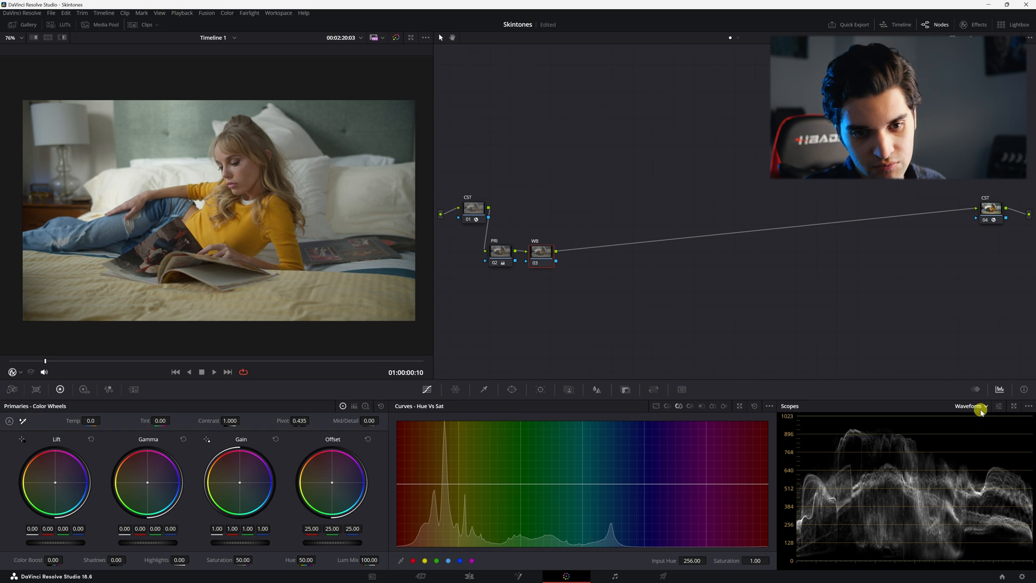
Step: Check the vectorscope, nudge WB's Offset toward blue to neutralise, and chain a CON/SAT node
left_click(969, 406)
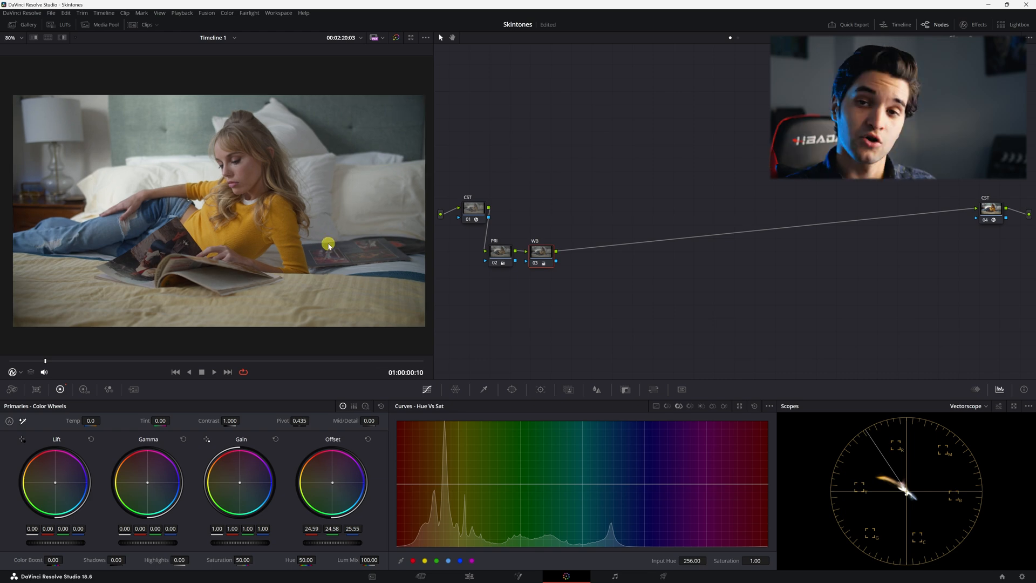
left_click(541, 252)
type("CON/SAT")
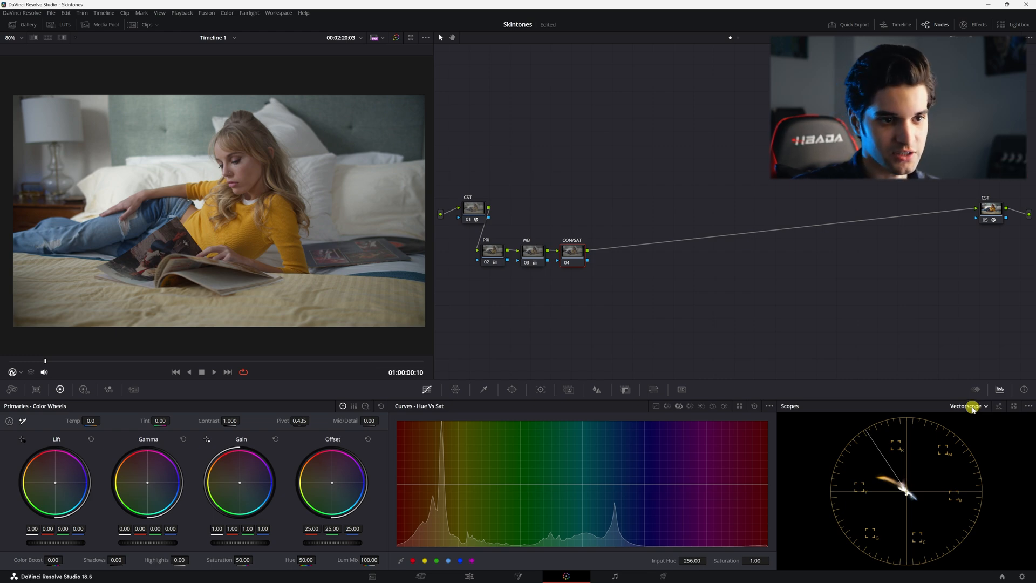
Step: On the waveform, raise CON/SAT Contrast to about 1.28 with Pivot around 0.32
left_click(969, 406)
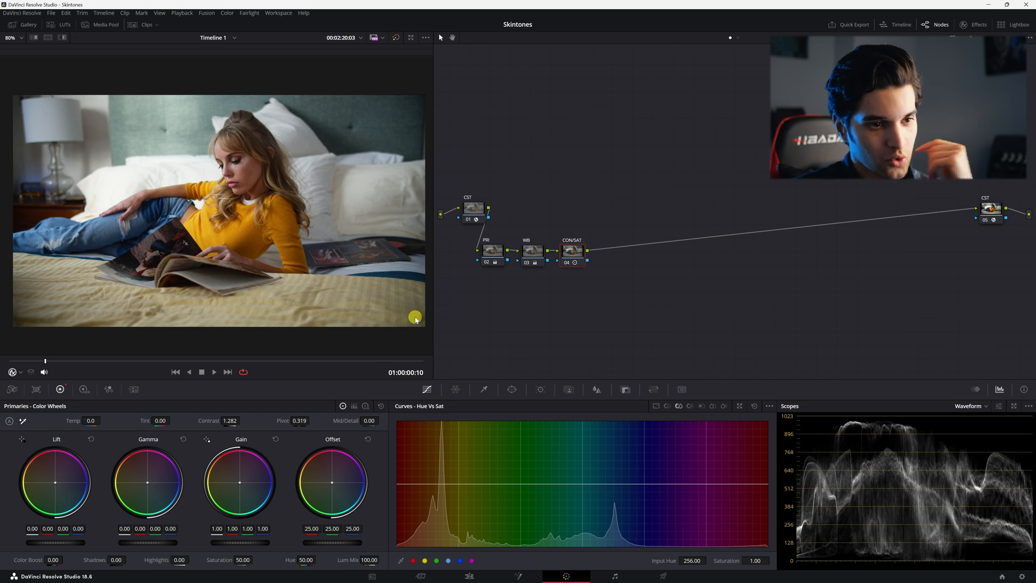
mouse_move(912, 377)
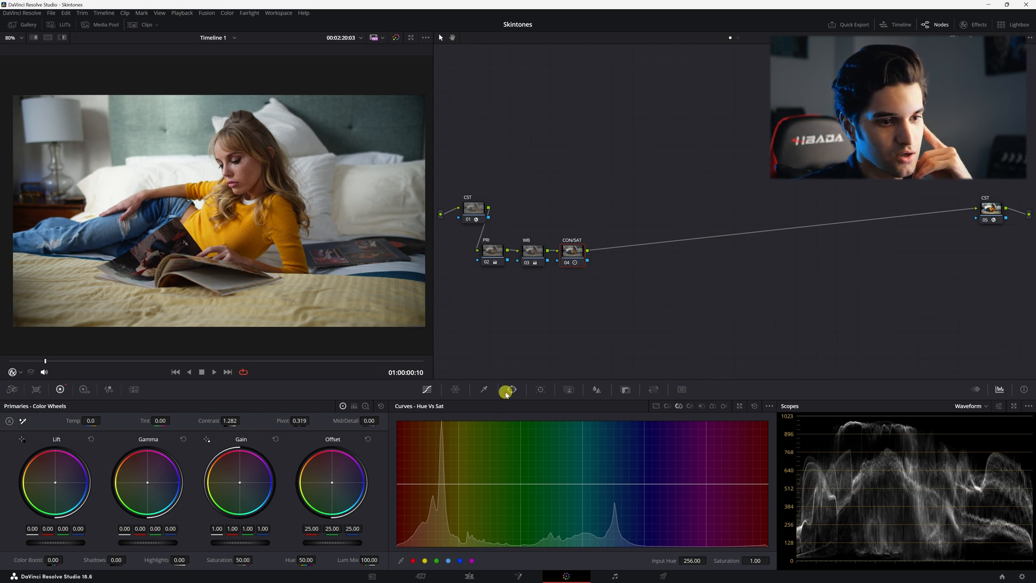
Step: Shape a gentle shadow-to-highlight S-curve in Custom Curves and lower Saturation to about 45
left_click(510, 390)
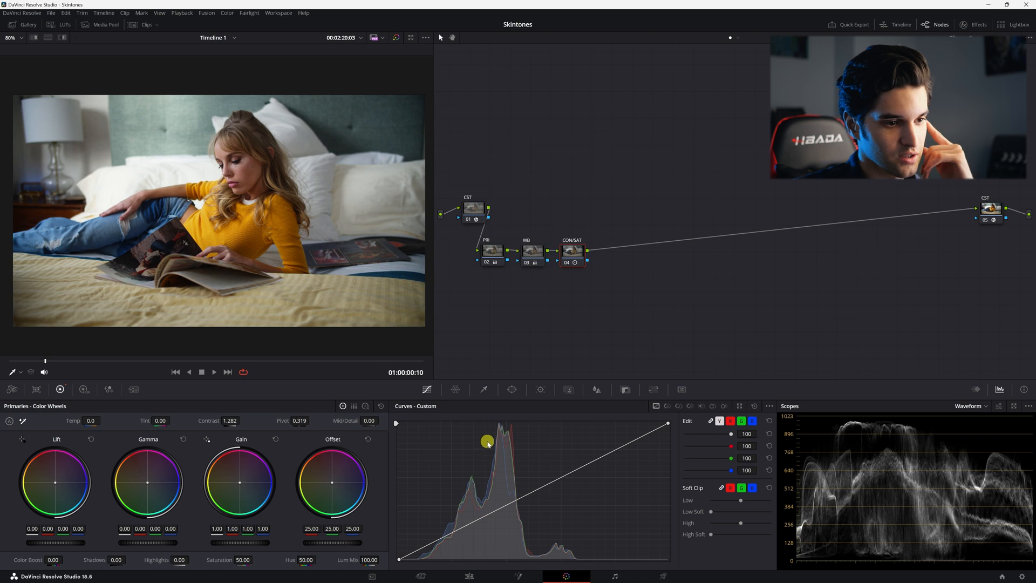
mouse_move(391, 503)
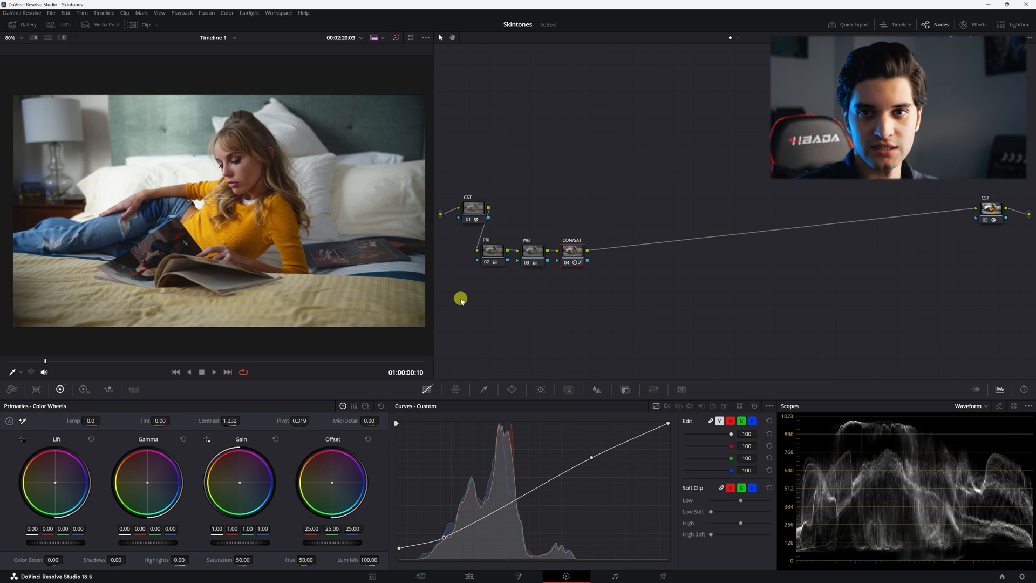
mouse_move(263, 520)
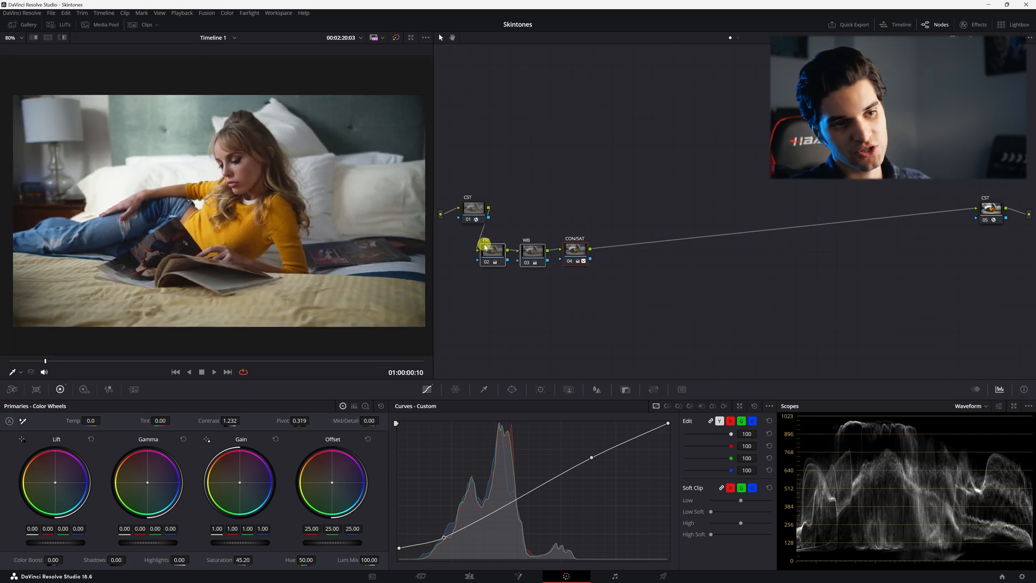
Step: Chain a node labeled LOOK after CON/SAT and push its Offset toward teal
left_click(575, 251)
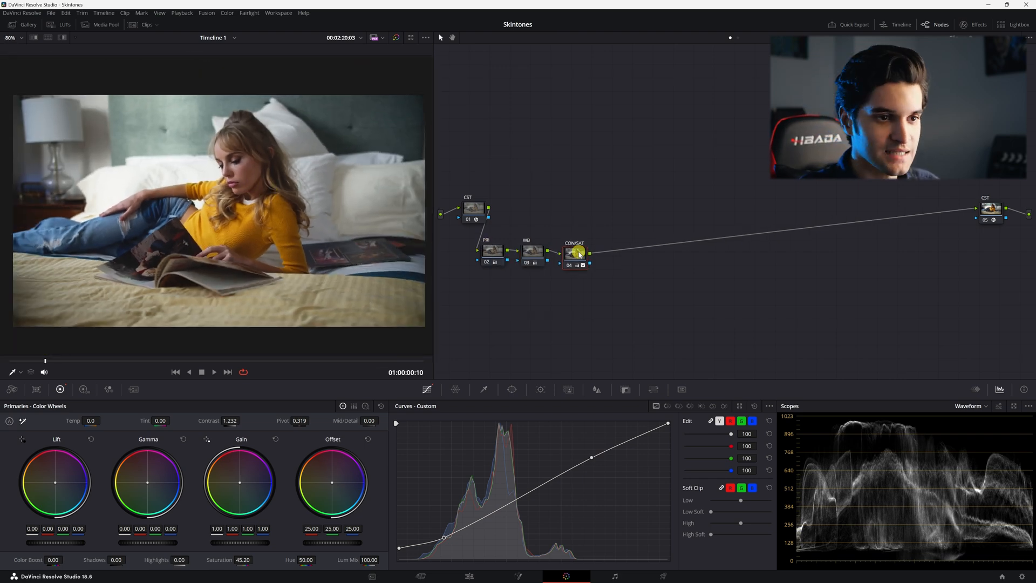
mouse_move(579, 253)
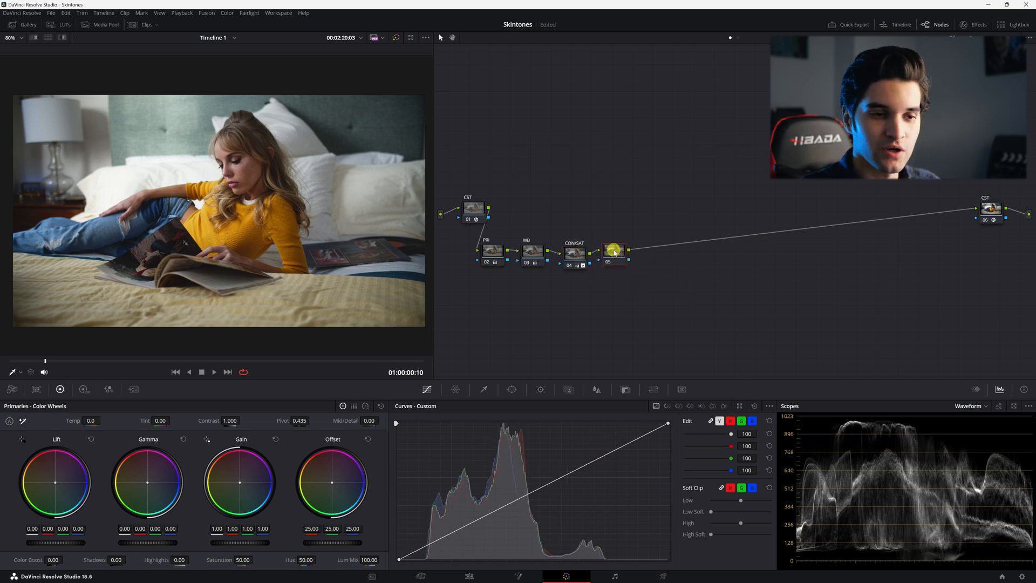
right_click(613, 251)
type("LOOK")
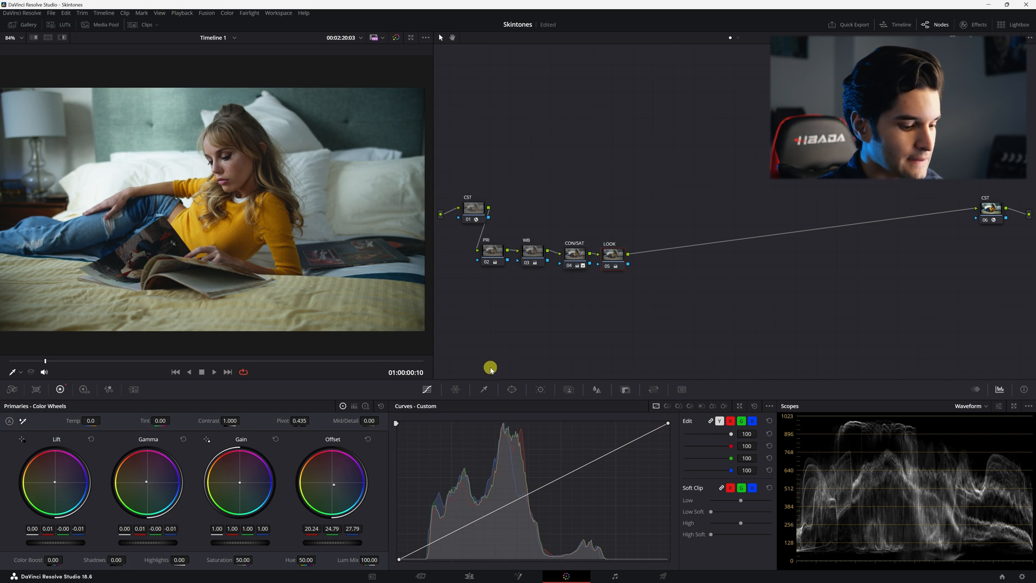
Step: Bypass and re-enable the LOOK node to compare the tint, leaving it selected
left_click(607, 254)
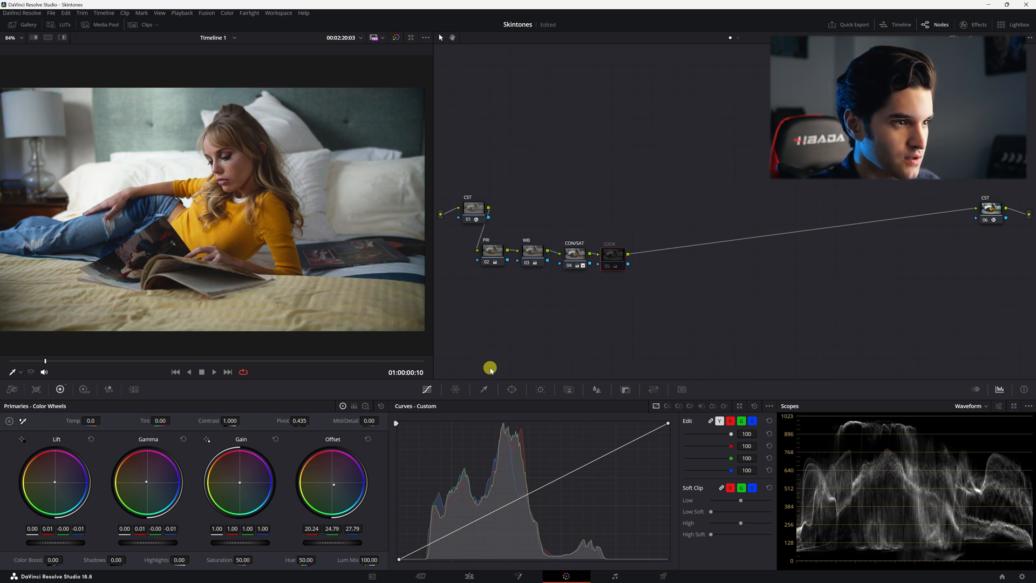
left_click(614, 265)
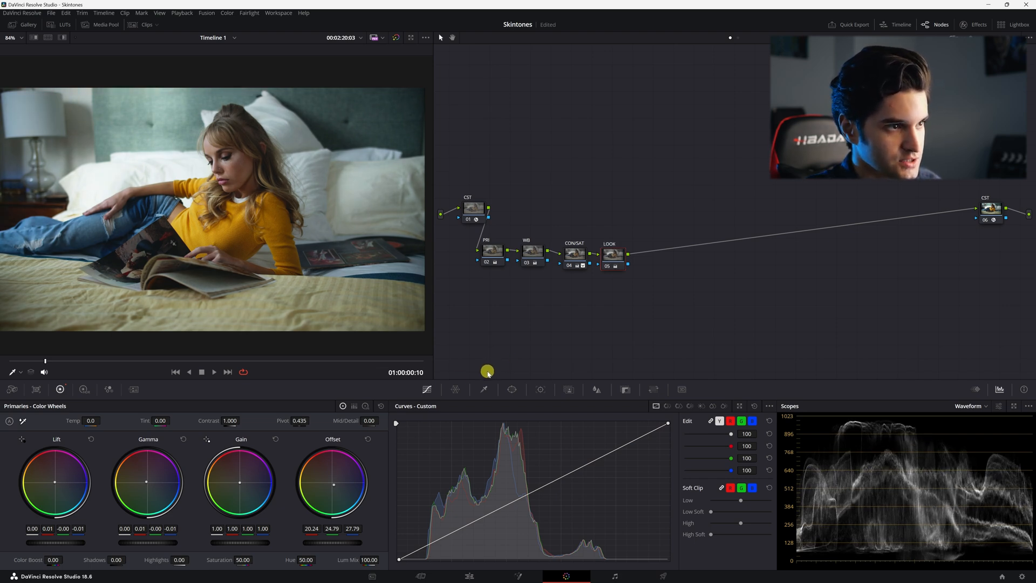
left_click(613, 254)
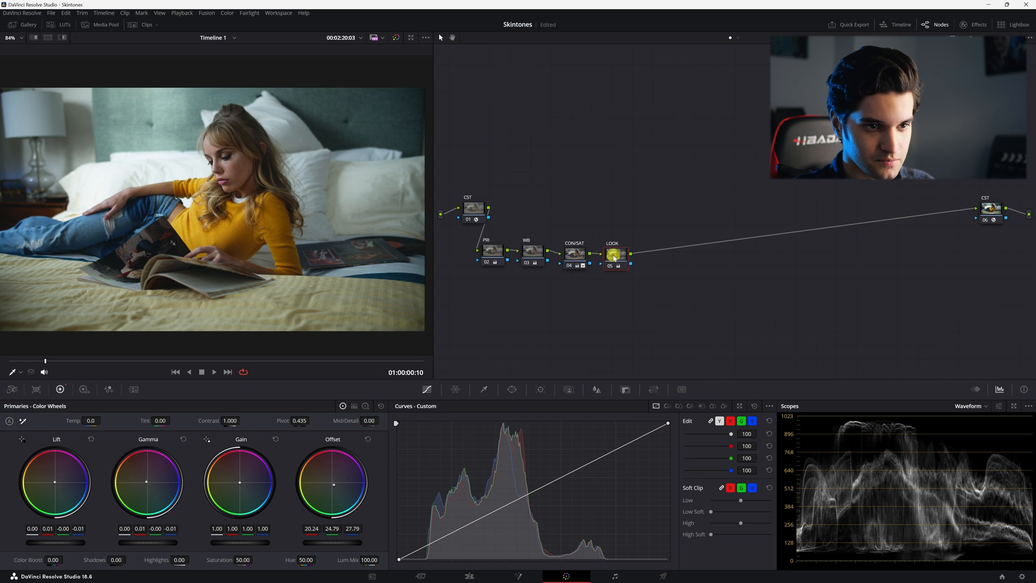
mouse_move(614, 256)
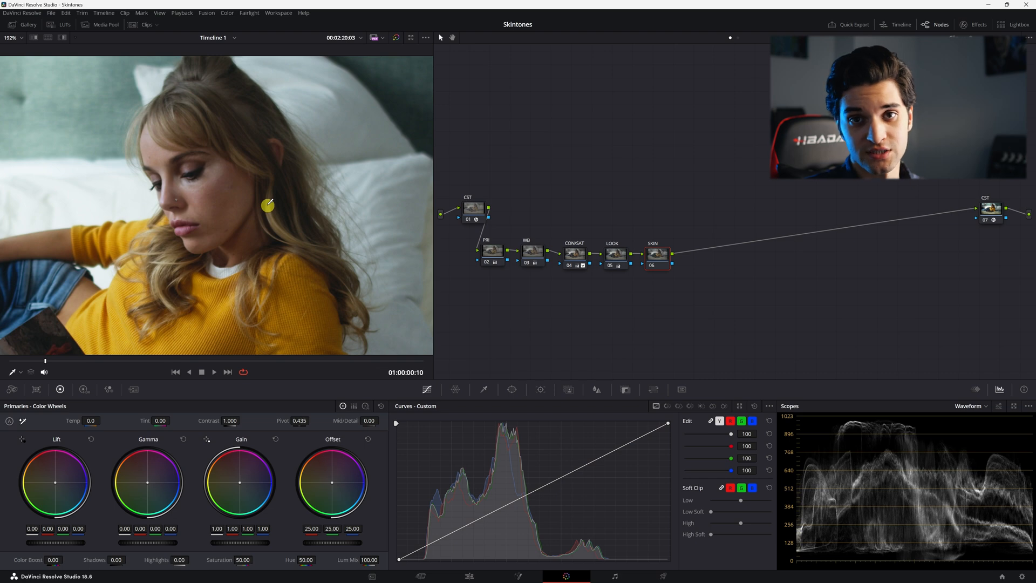
Step: Sample the woman's face in the SKIN node's Hue vs Hue curve and rotate the skin hue slightly
left_click(969, 405)
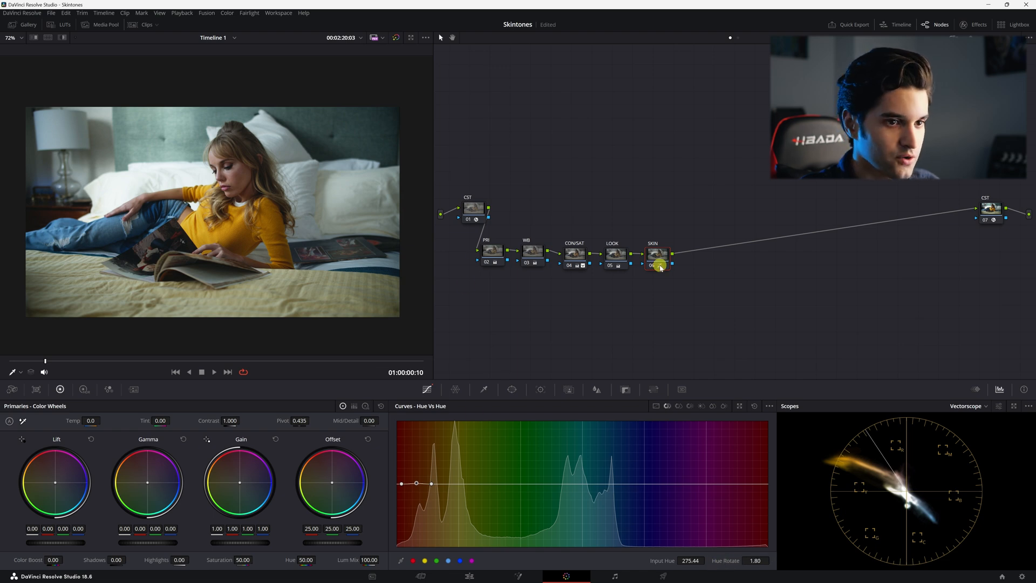
Step: Name the node after SKIN 'ADJ' via Node Label and space the node row evenly
right_click(699, 254)
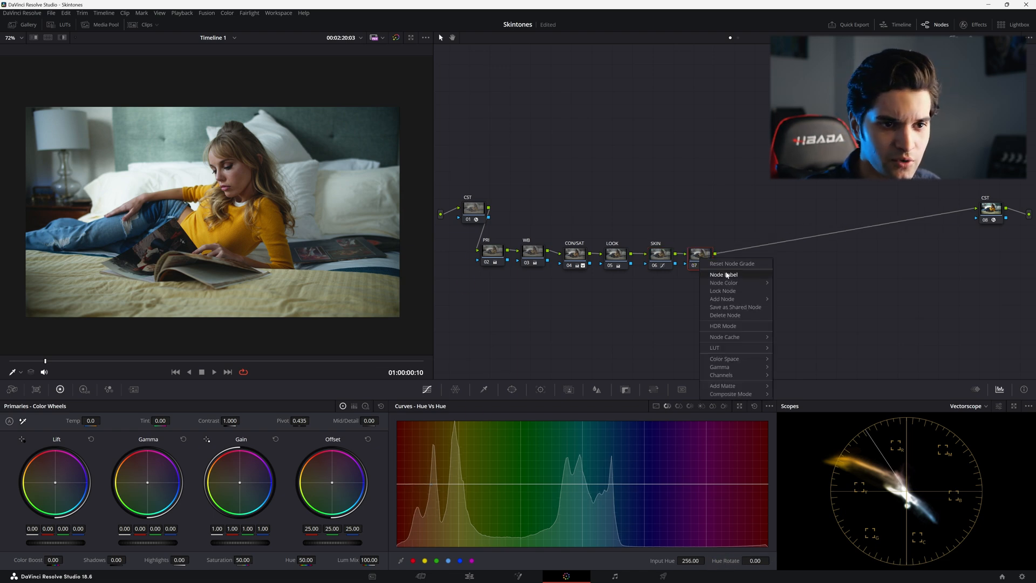
left_click(723, 274)
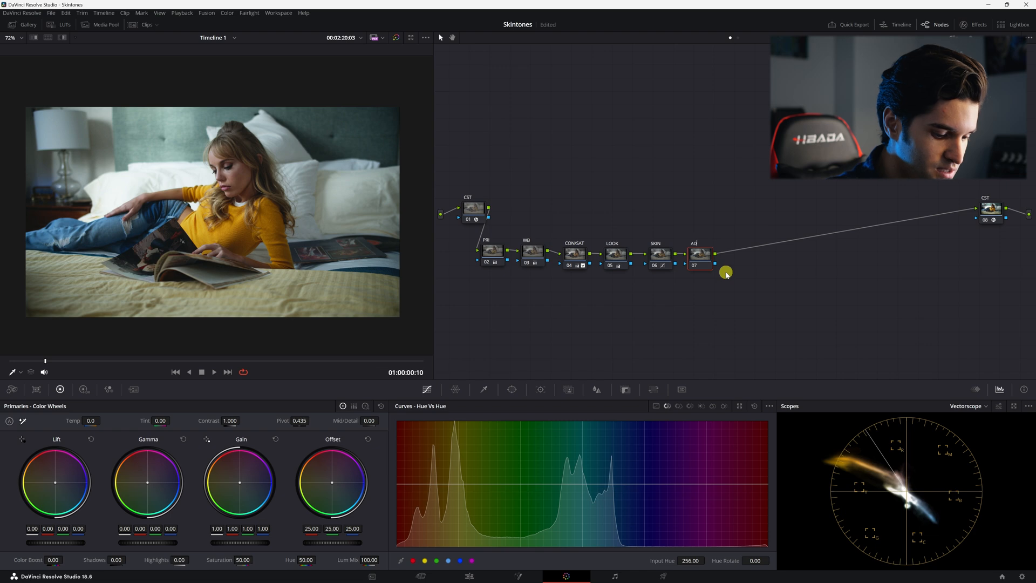
mouse_move(729, 285)
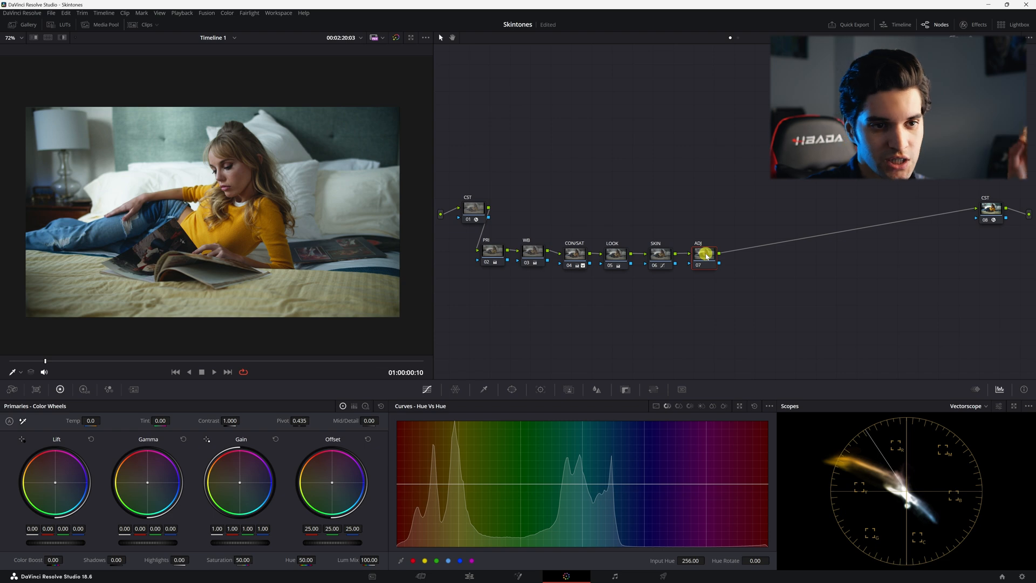
mouse_move(705, 254)
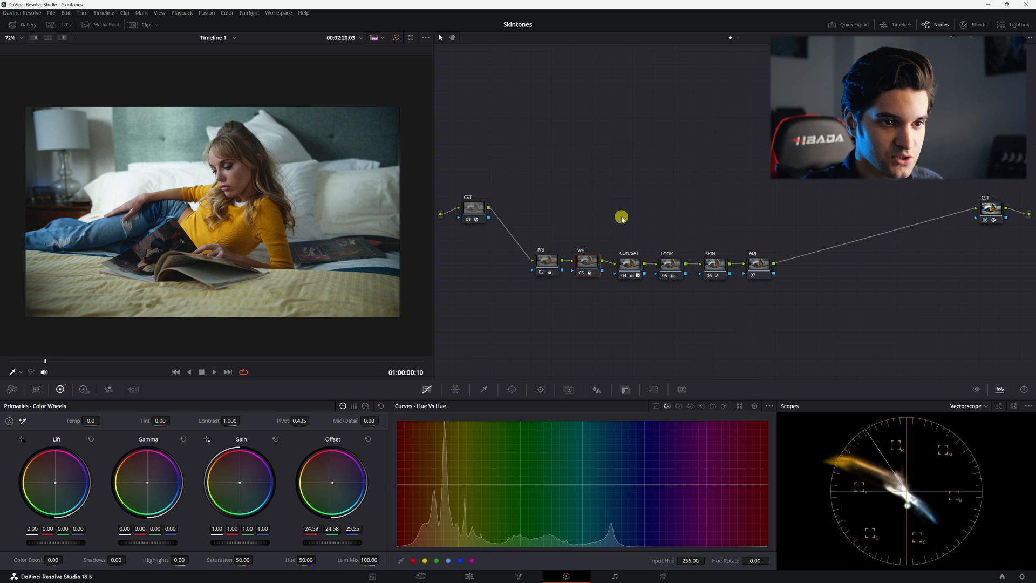
Step: Switch the scope from Vectorscope to the RGB Parade to review the finished grade
left_click(971, 406)
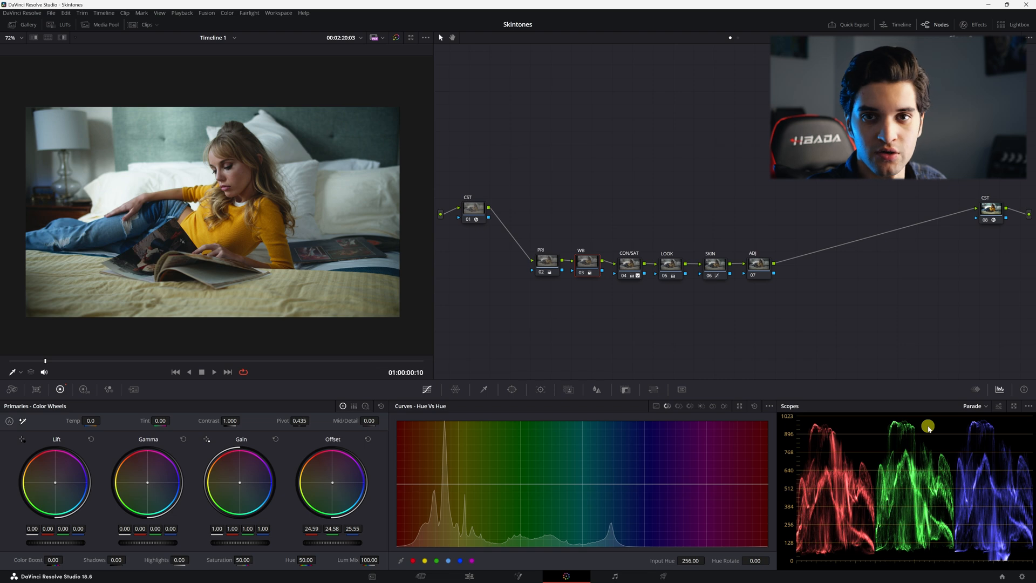
mouse_move(705, 335)
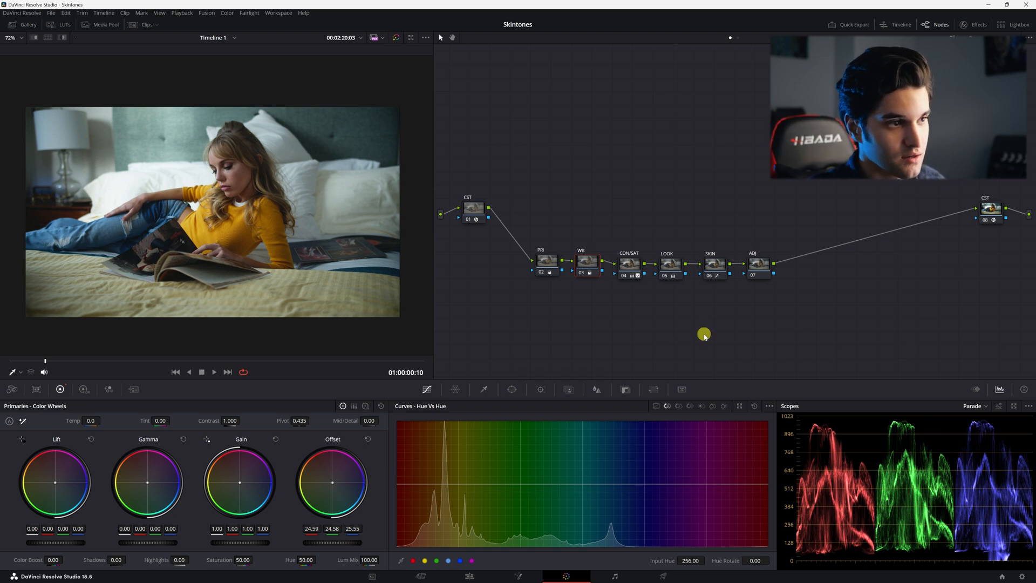